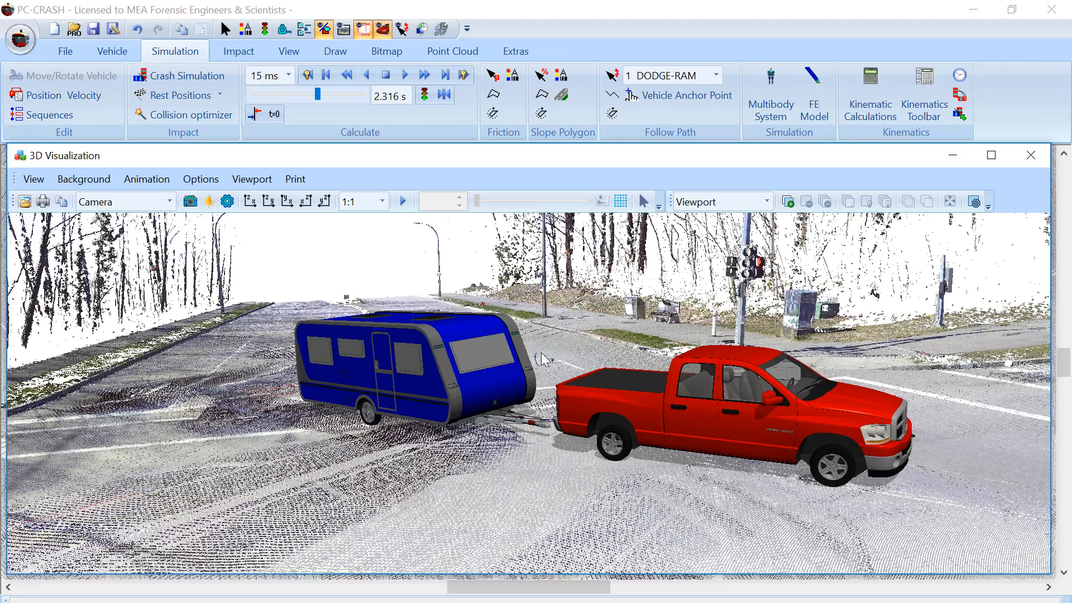
pyautogui.moveTo(580, 409)
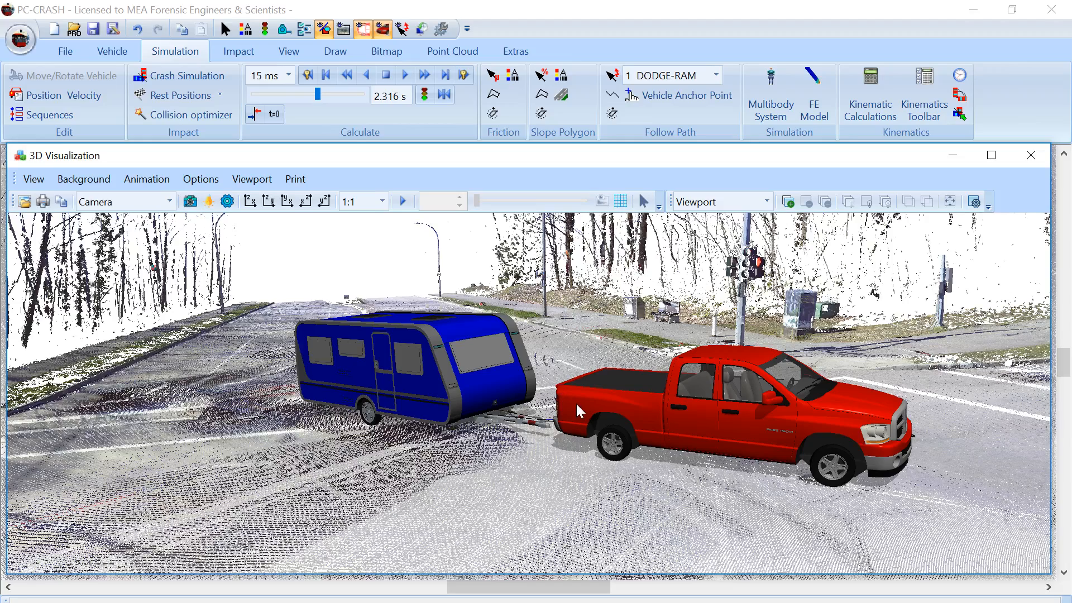
pyautogui.moveTo(399, 258)
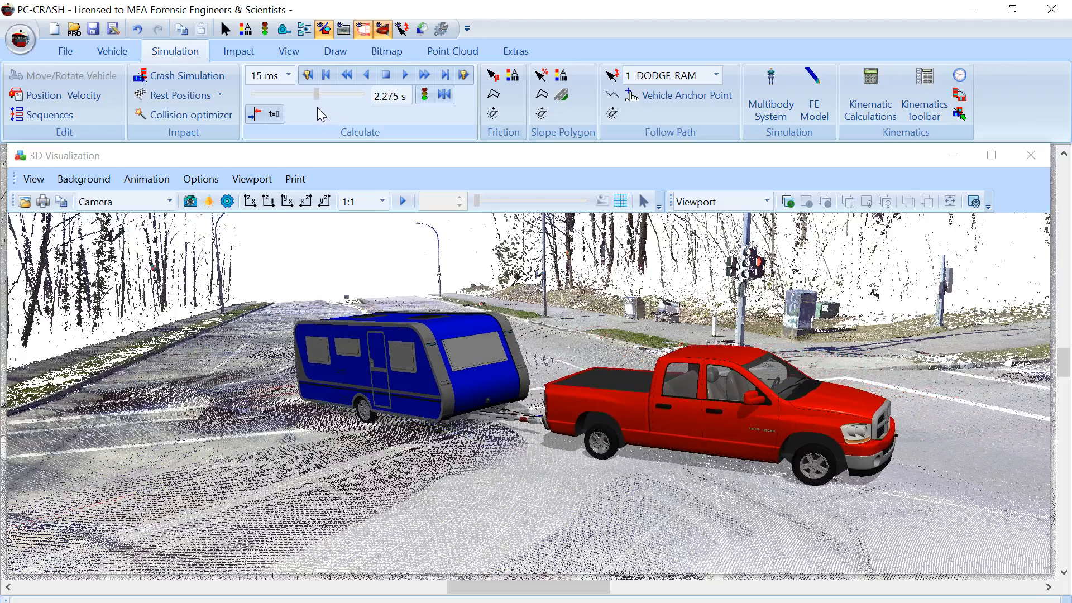
# Close the 3D Visualization window to return to the overhead plan view.
pyautogui.click(404, 75)
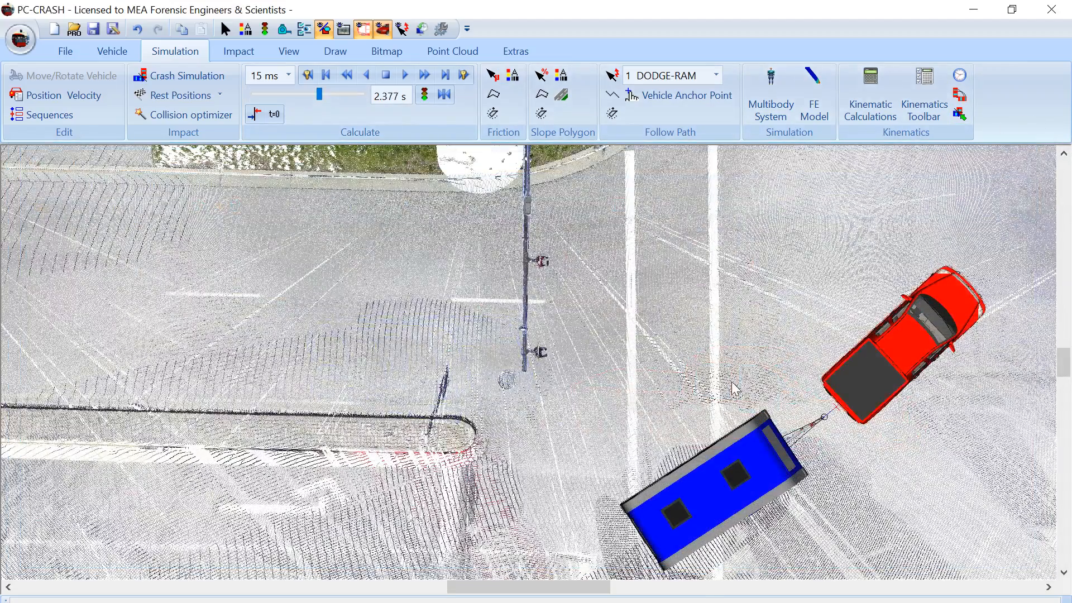
# Step the simulation backwards with the Calculate playback buttons toward t=0.
pyautogui.click(179, 94)
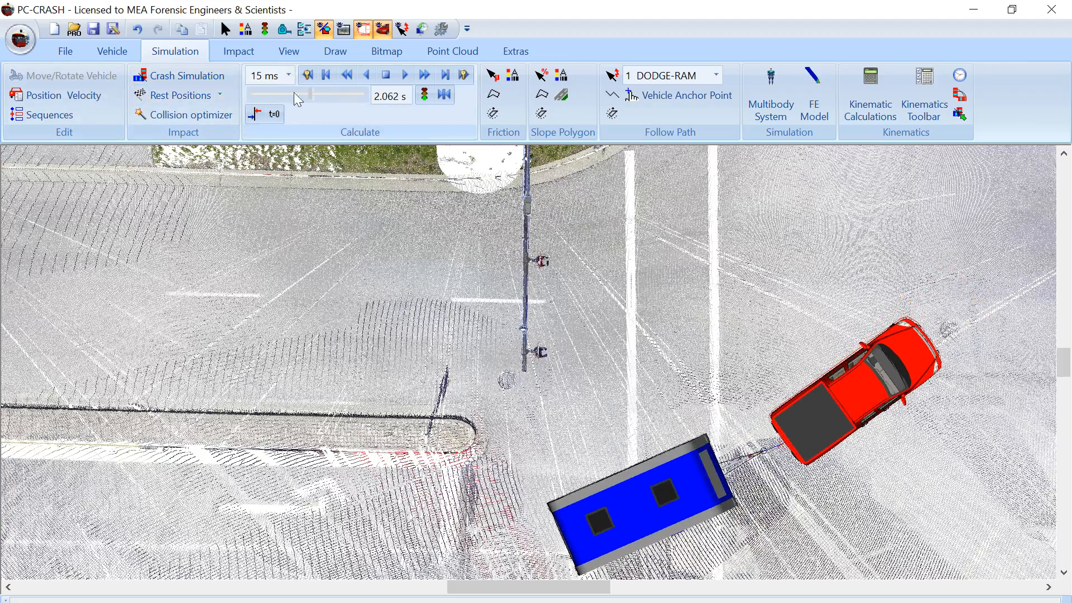
pyautogui.click(325, 74)
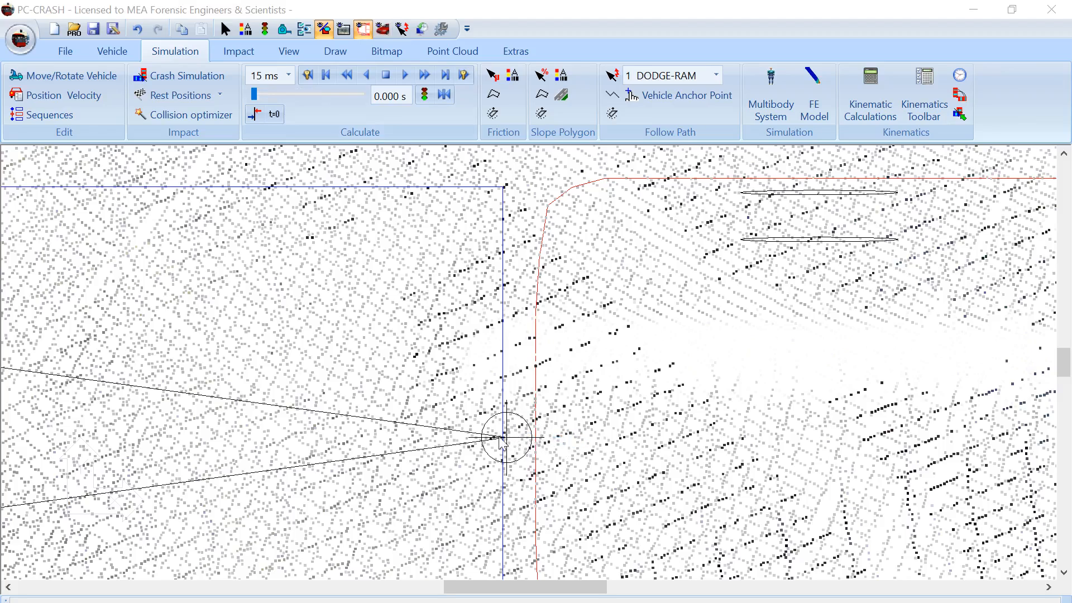
pyautogui.moveTo(519, 244)
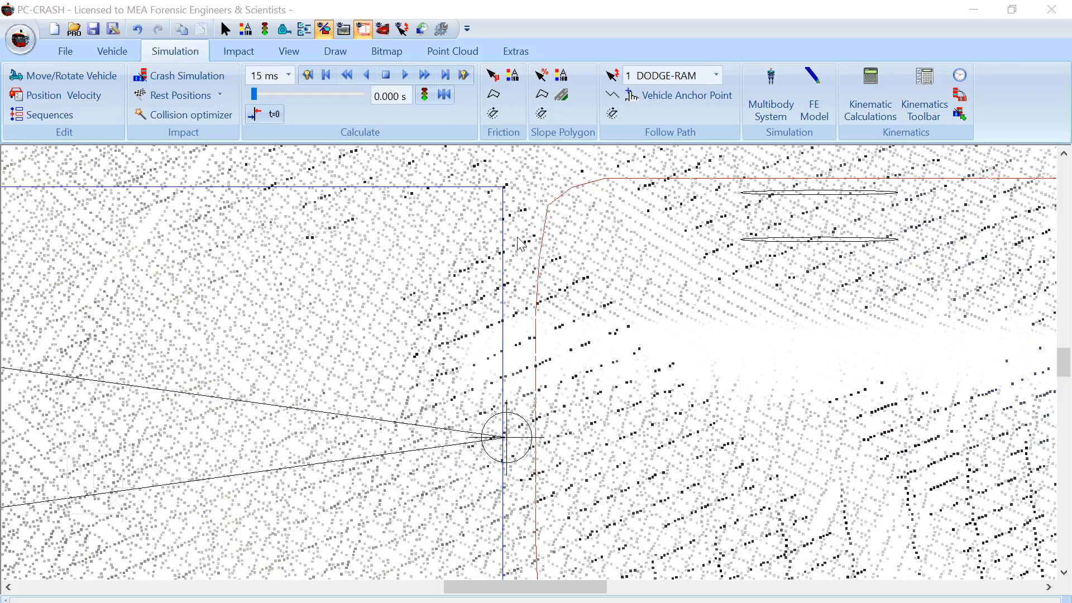
pyautogui.moveTo(530, 217)
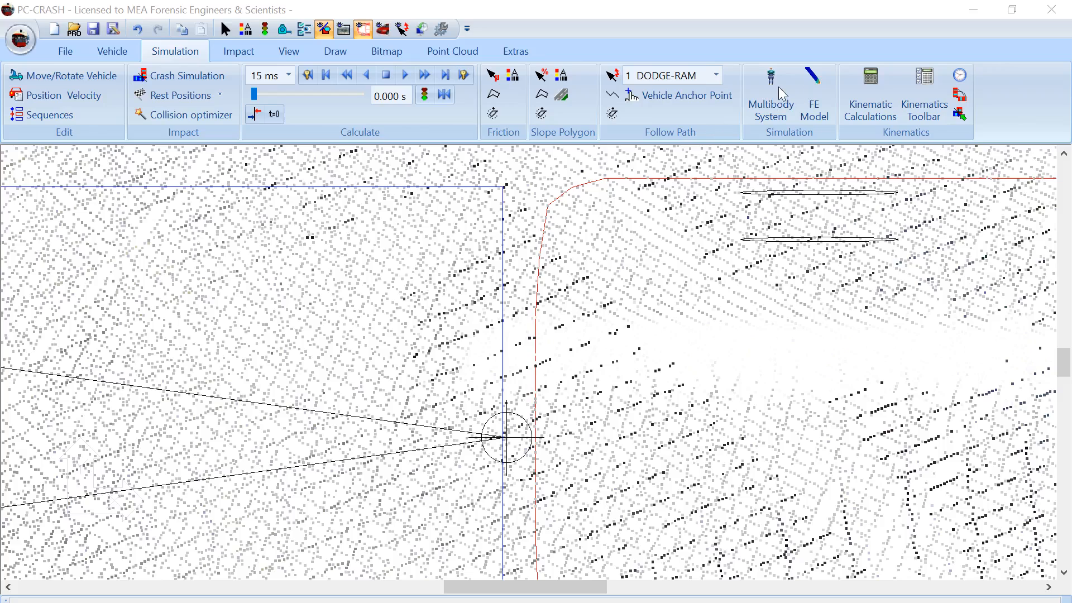
pyautogui.click(770, 92)
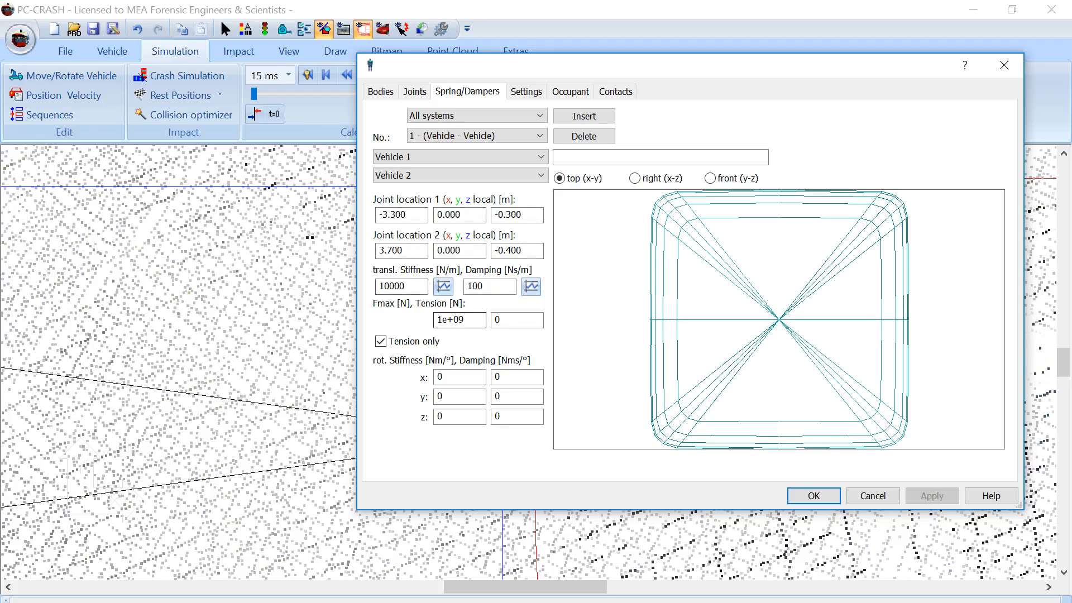
pyautogui.moveTo(726, 196)
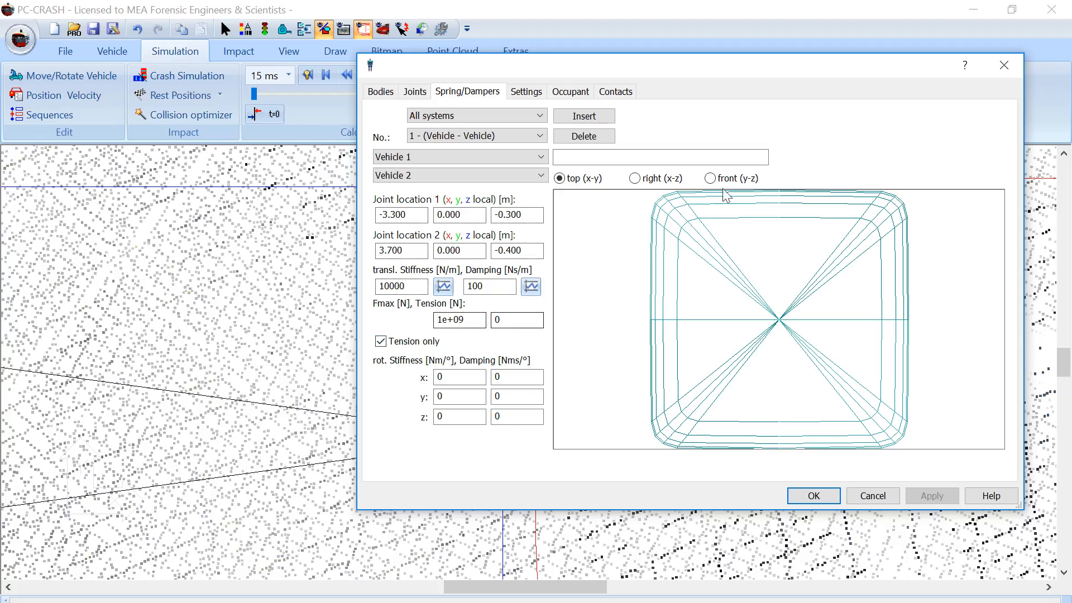
pyautogui.rightClick(503, 437)
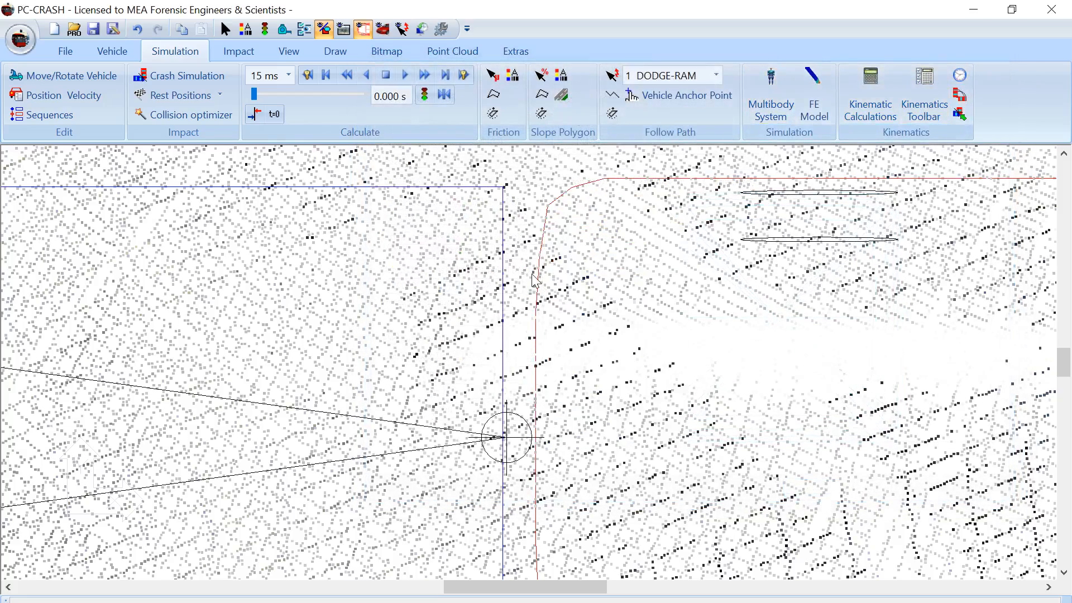
# Review the unsteered trailer's sequence, inspecting its final Decel. braking step after the disconnect.
pyautogui.click(48, 115)
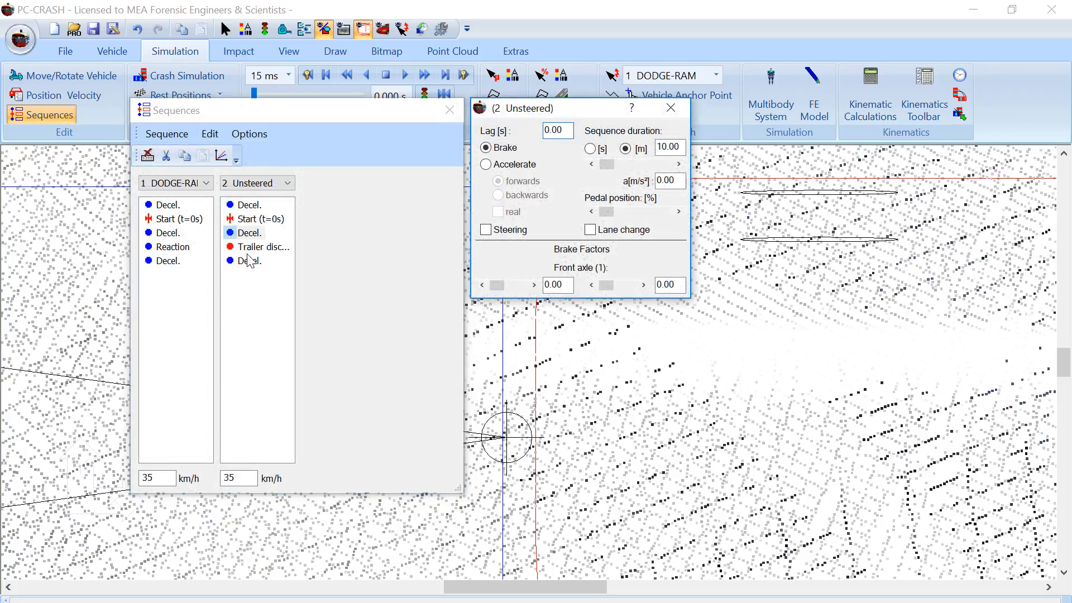
pyautogui.click(669, 108)
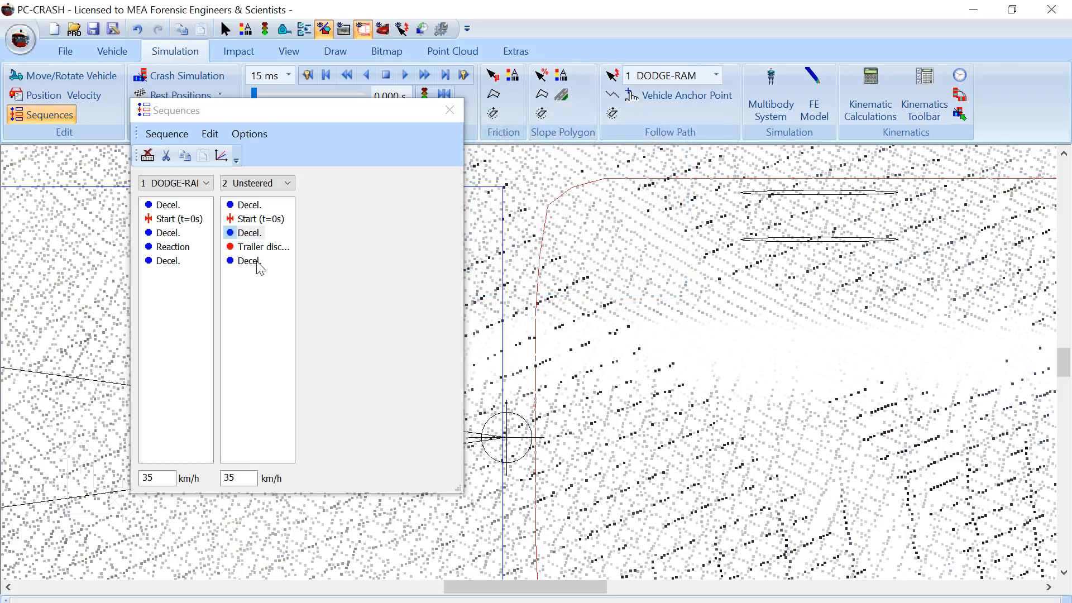
pyautogui.doubleClick(248, 260)
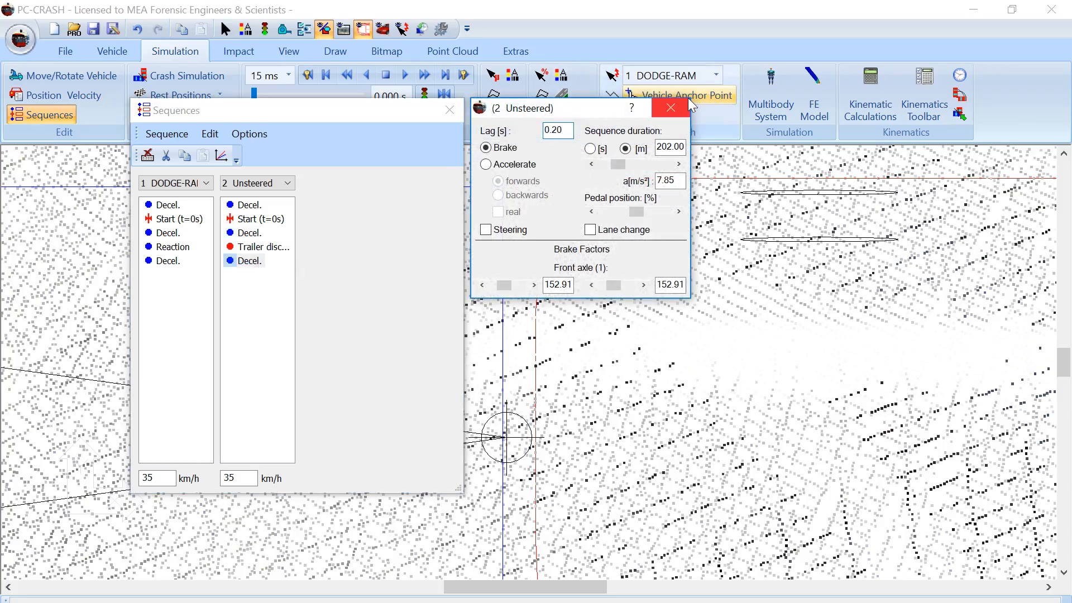
pyautogui.click(669, 109)
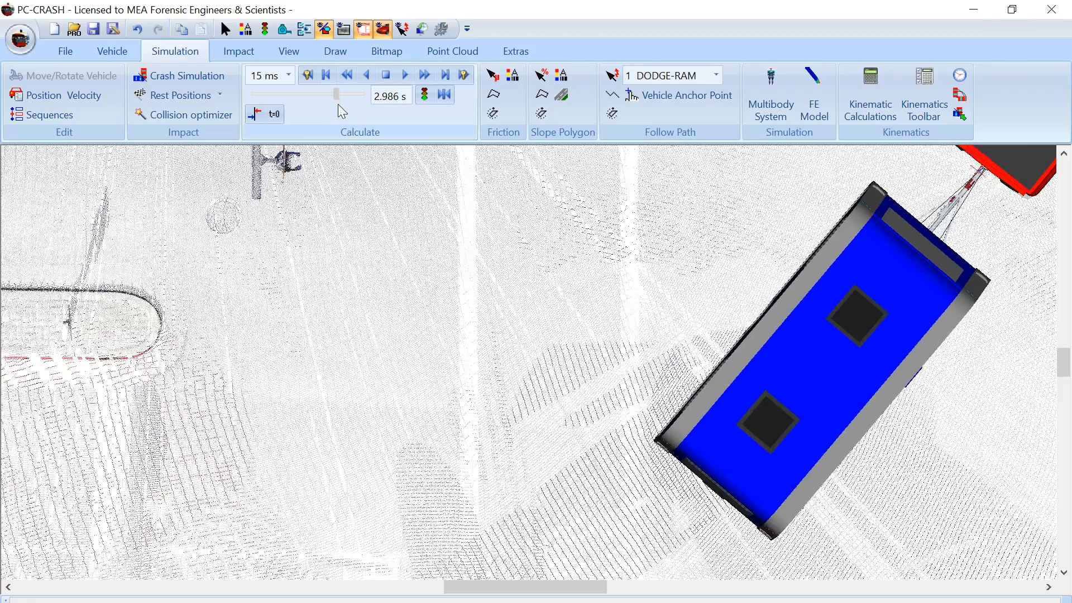
# Reopen the 3D Visualization of the pickup towing the camper at 2.641 s.
pyautogui.click(366, 75)
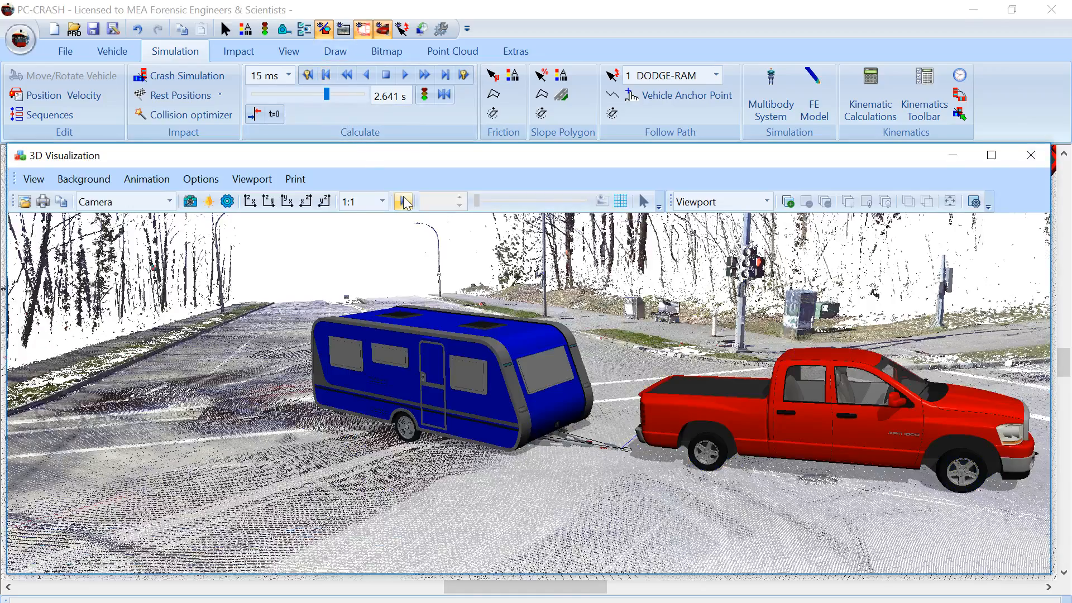
# Play and stop the 3D animation, then advance the simulation to 3.575 s.
pyautogui.click(403, 201)
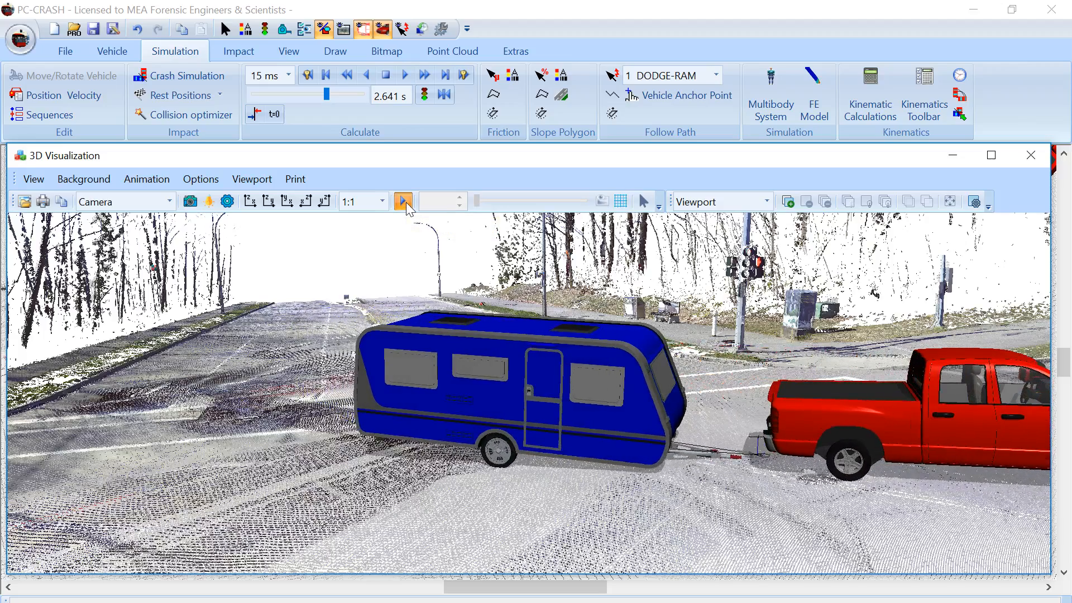
pyautogui.click(404, 201)
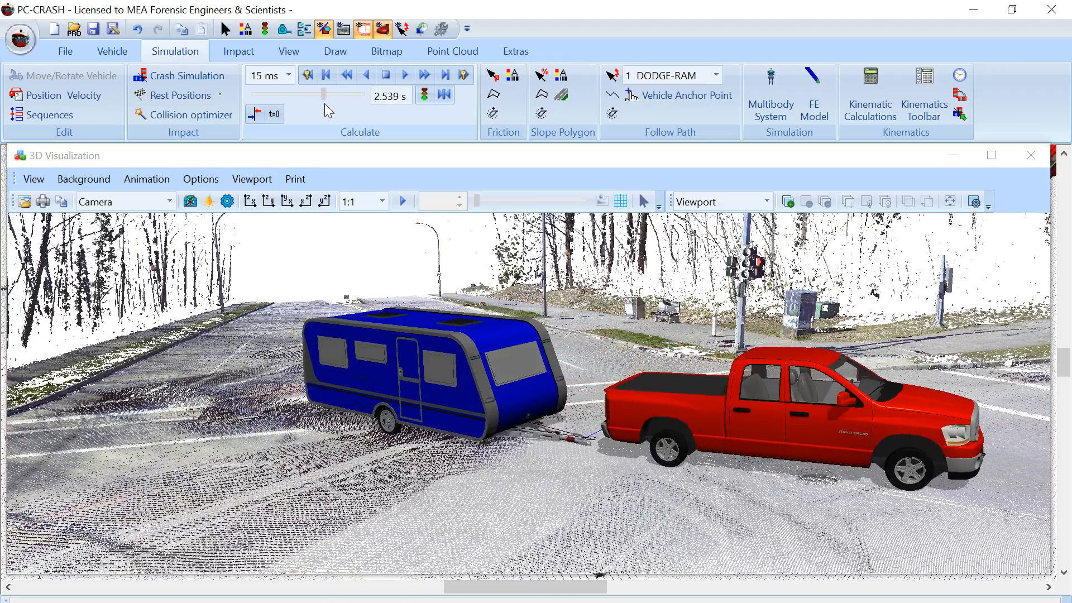
pyautogui.click(404, 74)
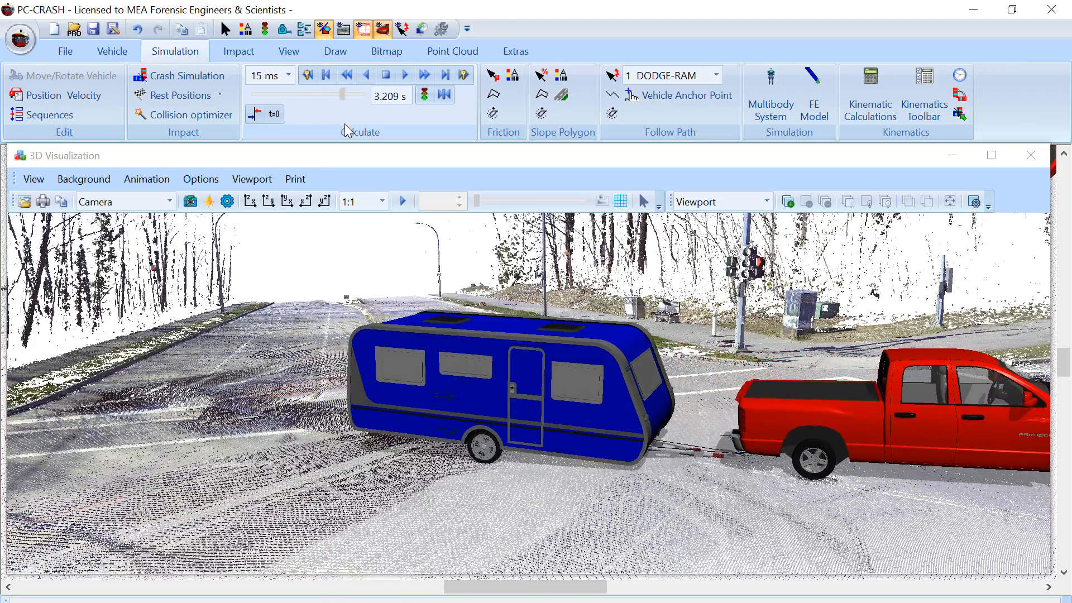
pyautogui.click(404, 75)
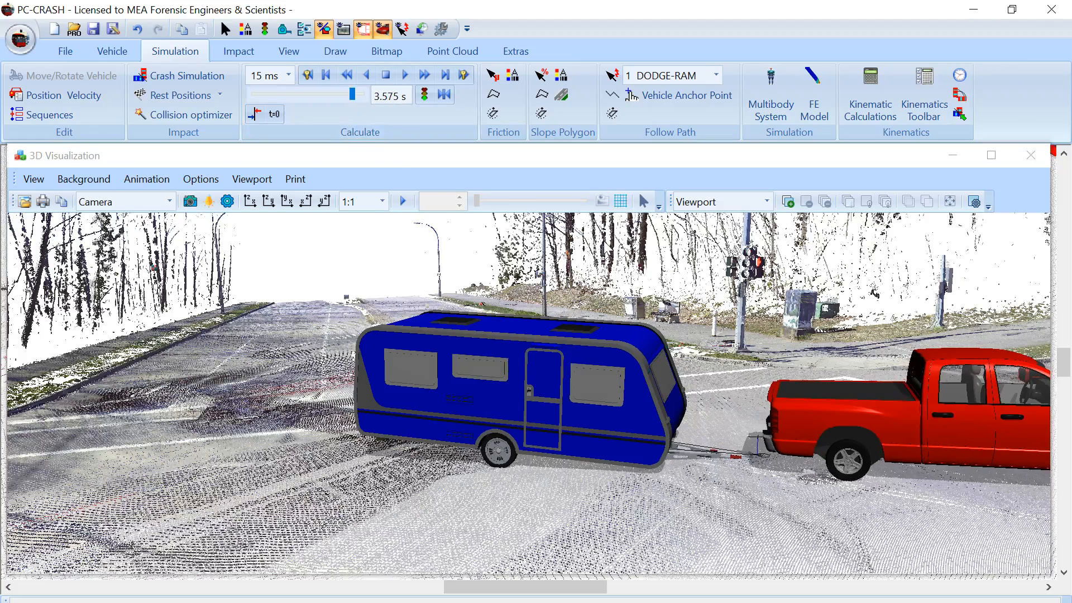